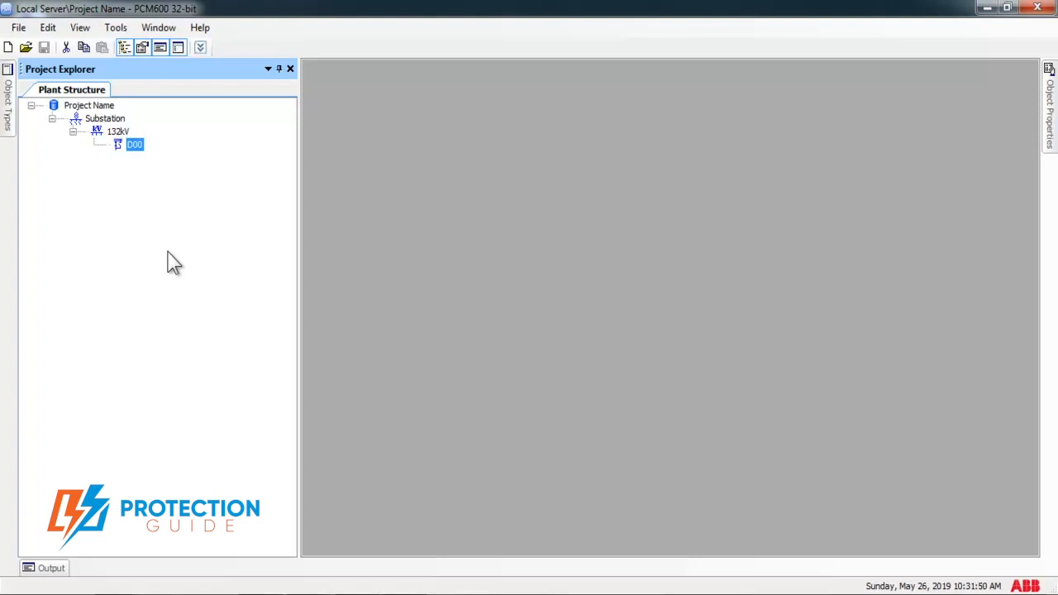
{"action": "mouse_move", "coordinate": [165, 181]}
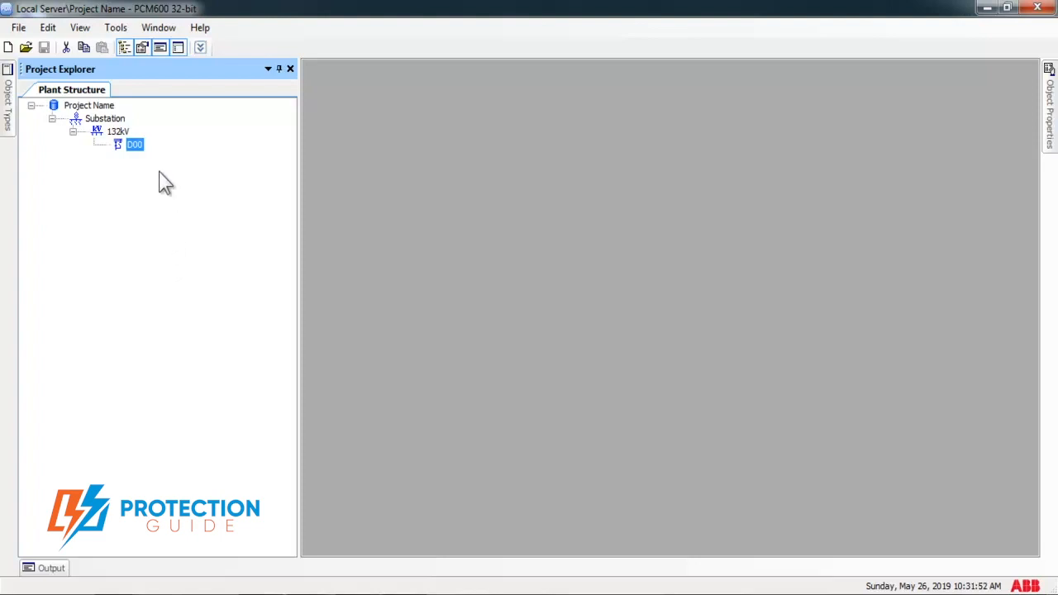
{"action": "mouse_move", "coordinate": [136, 153]}
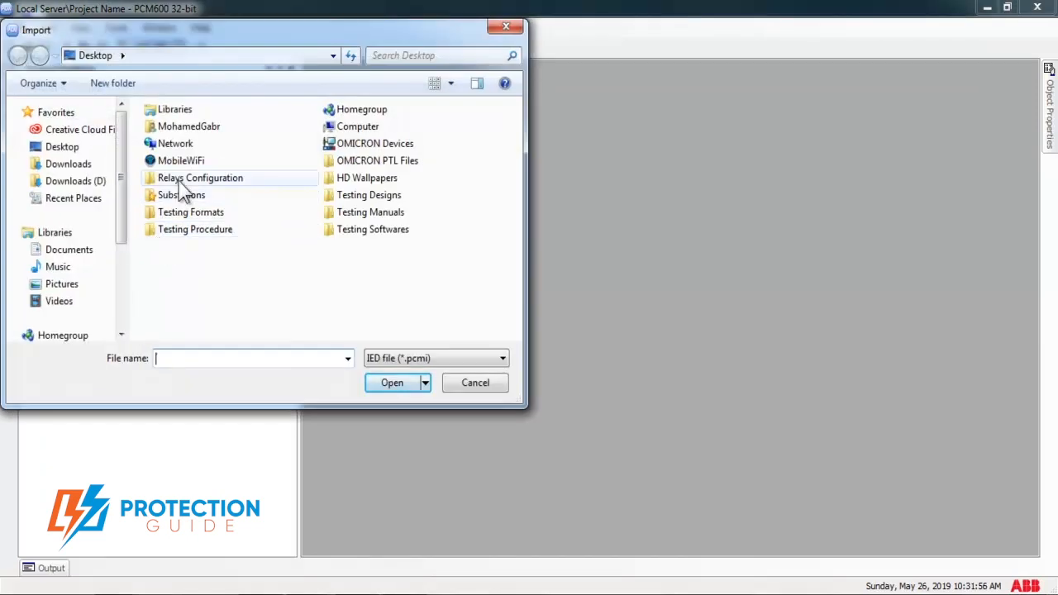
Import RED670.pcmi from the Relays Configuration folder into bay D00
{"action": "double_click", "coordinate": [200, 177]}
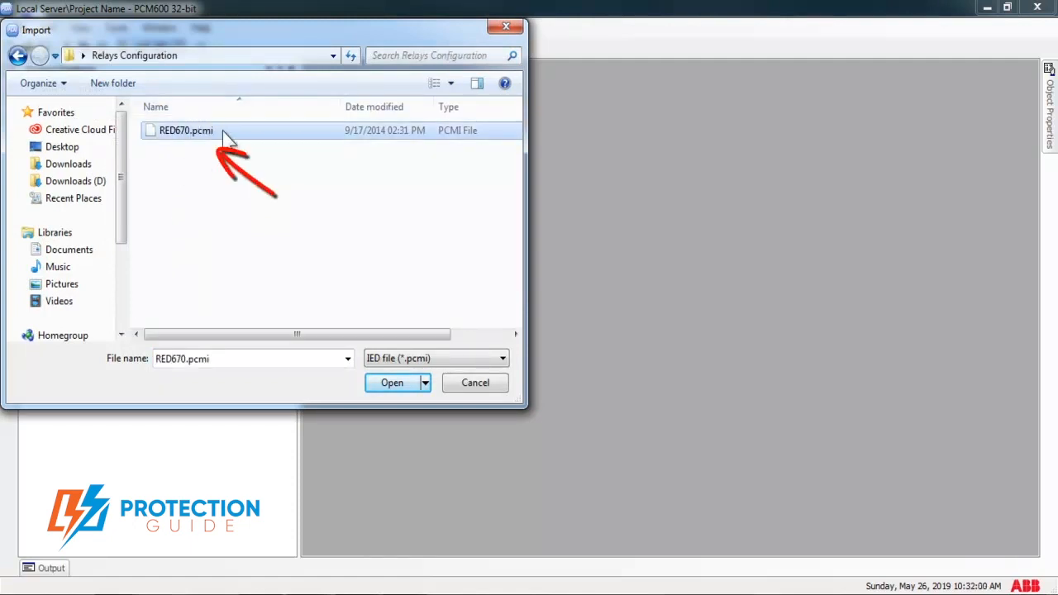
{"action": "left_click", "coordinate": [186, 130]}
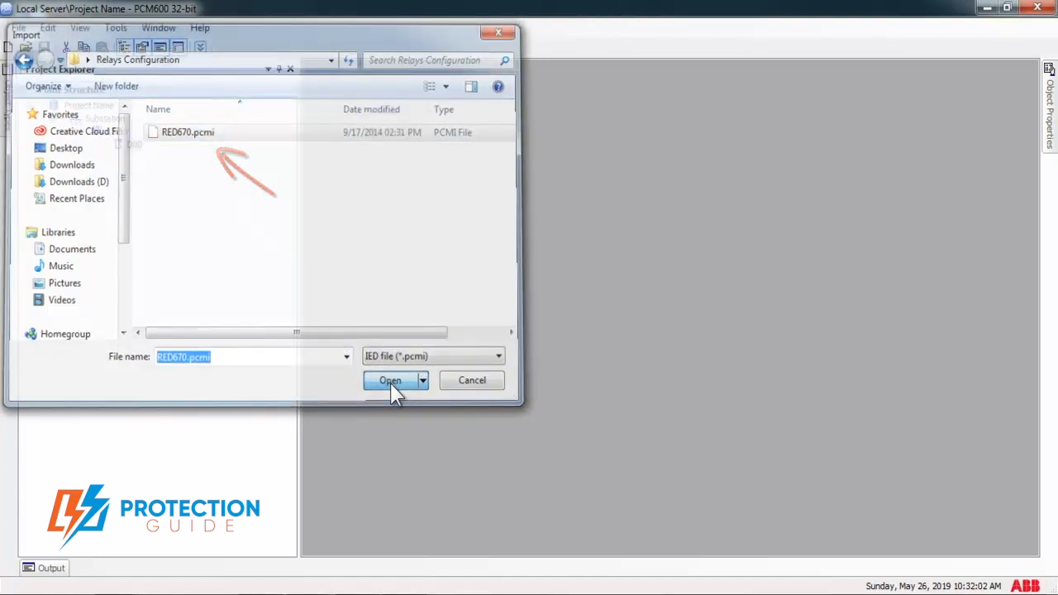
{"action": "left_click", "coordinate": [390, 381]}
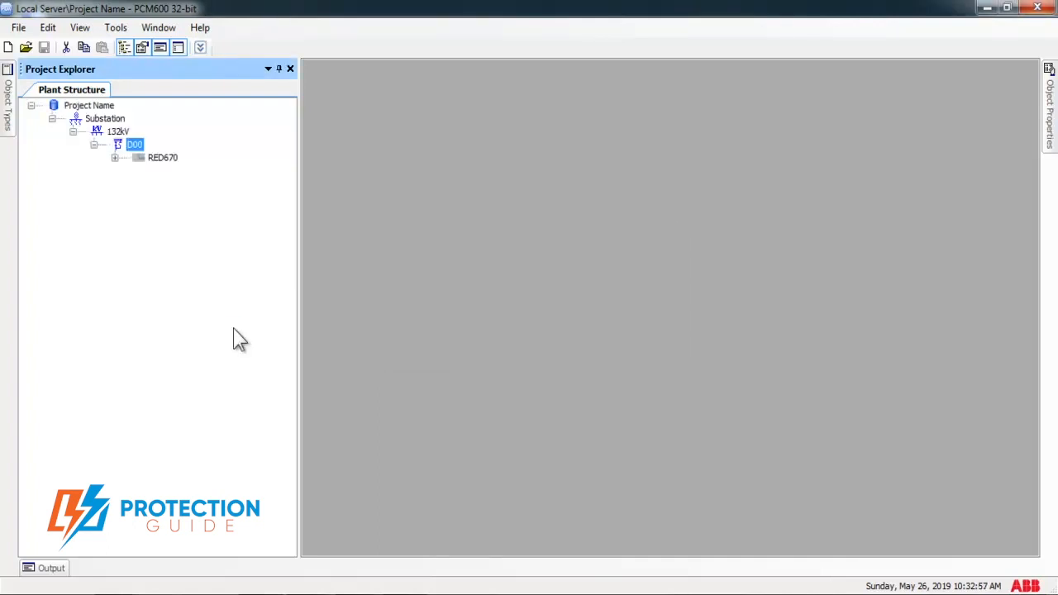
{"action": "mouse_move", "coordinate": [451, 326]}
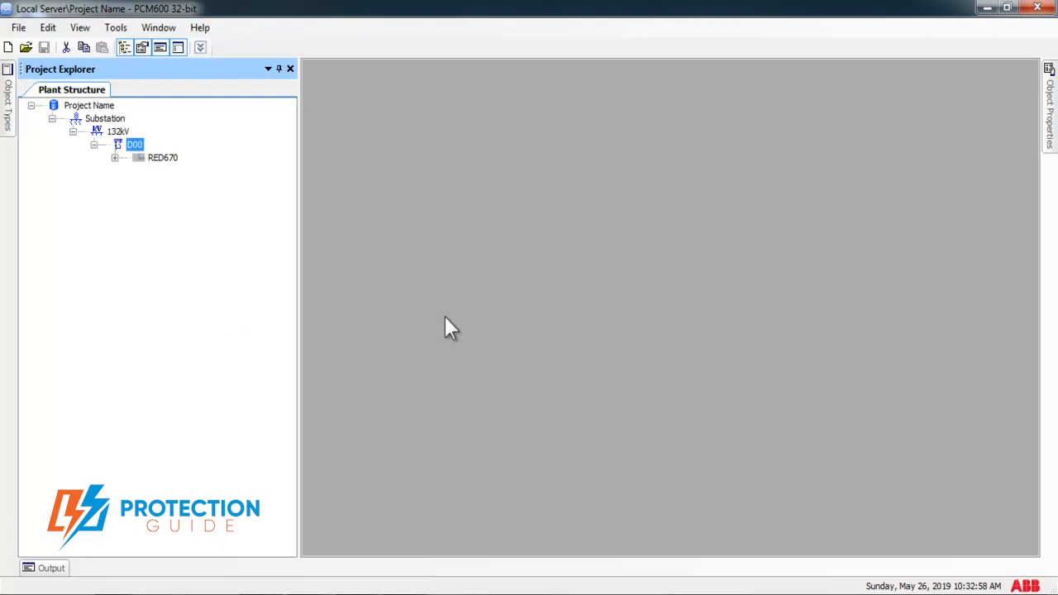
{"action": "mouse_move", "coordinate": [220, 249]}
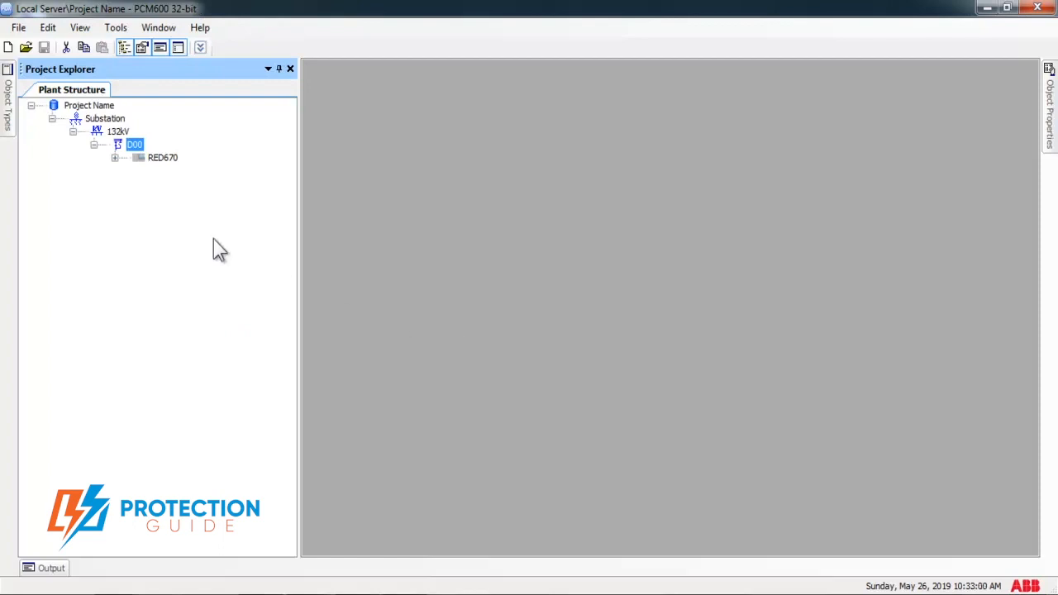
Expand the RED670 node in the Plant Structure tree and select it
{"action": "left_click", "coordinate": [115, 158]}
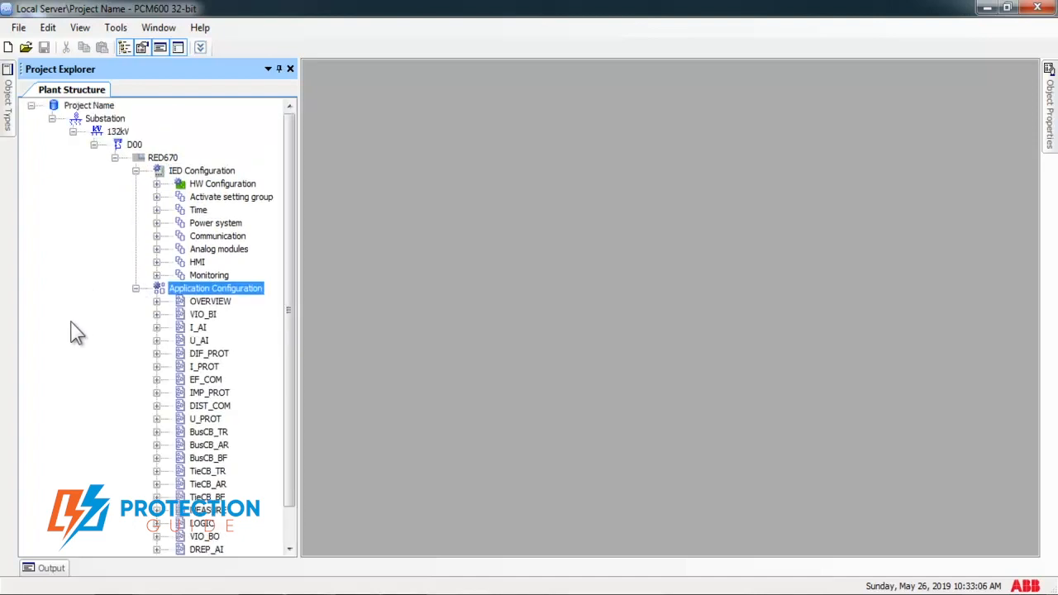
{"action": "left_click", "coordinate": [163, 157]}
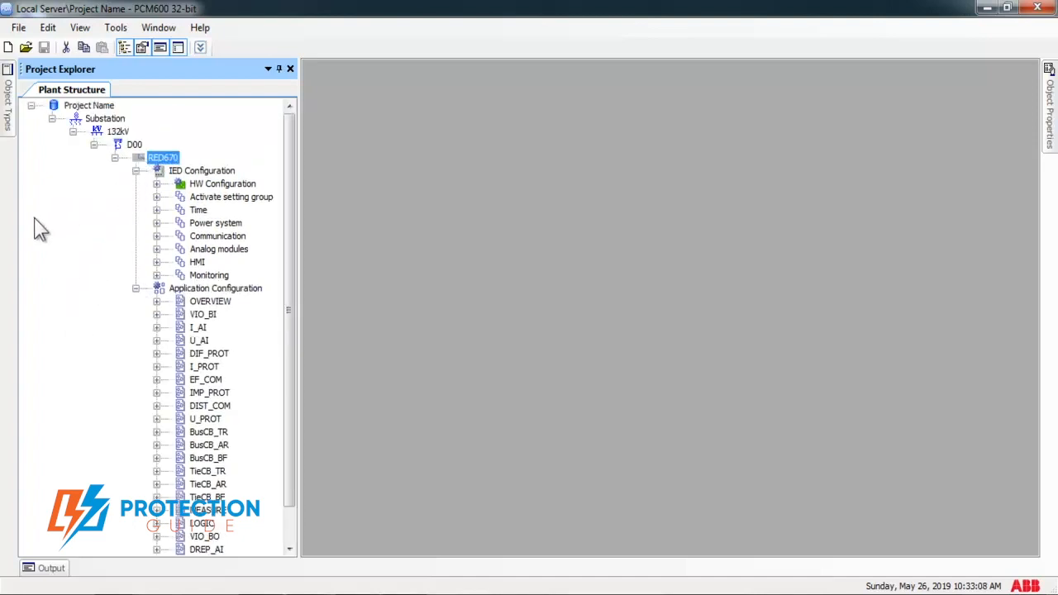
{"action": "mouse_move", "coordinate": [124, 194]}
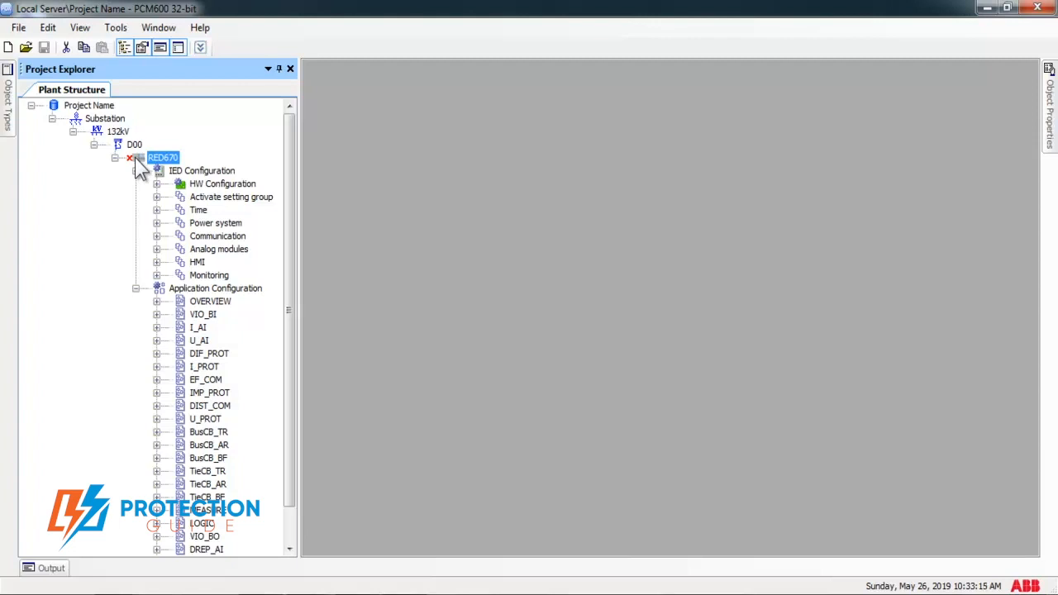
Export the RED670 IED to a file named 'New Relay RED670'
{"action": "right_click", "coordinate": [163, 157]}
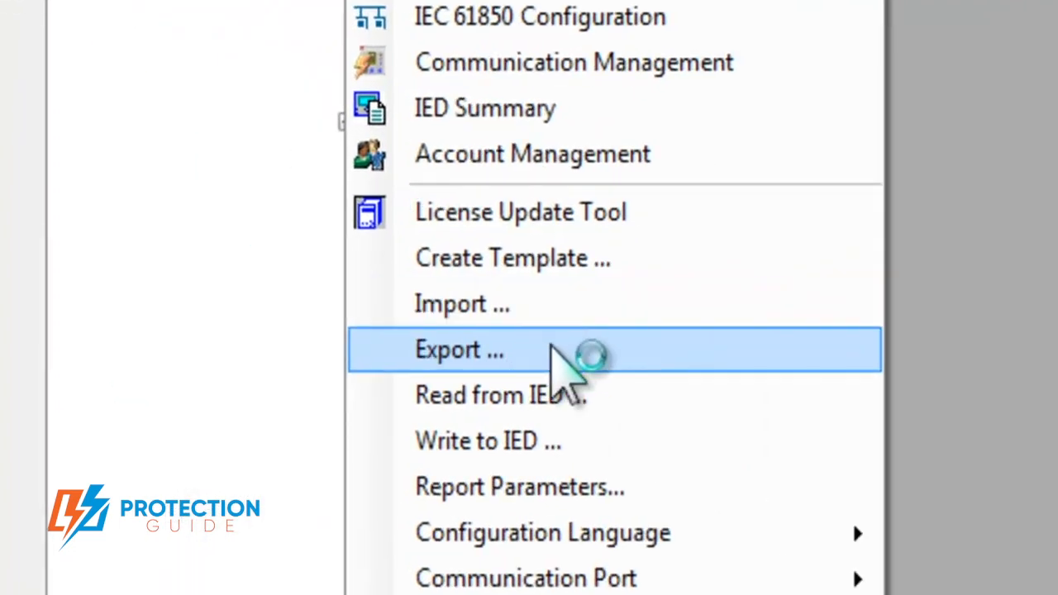
{"action": "left_click", "coordinate": [459, 349]}
{"action": "type", "text": "N"}
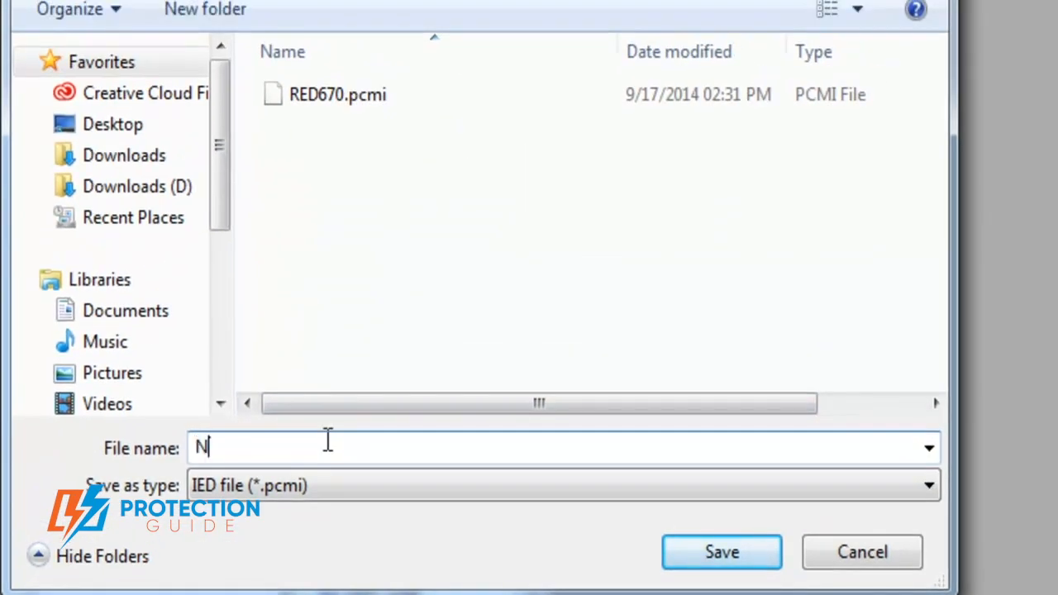
{"action": "type", "text": "ew Relay R"}
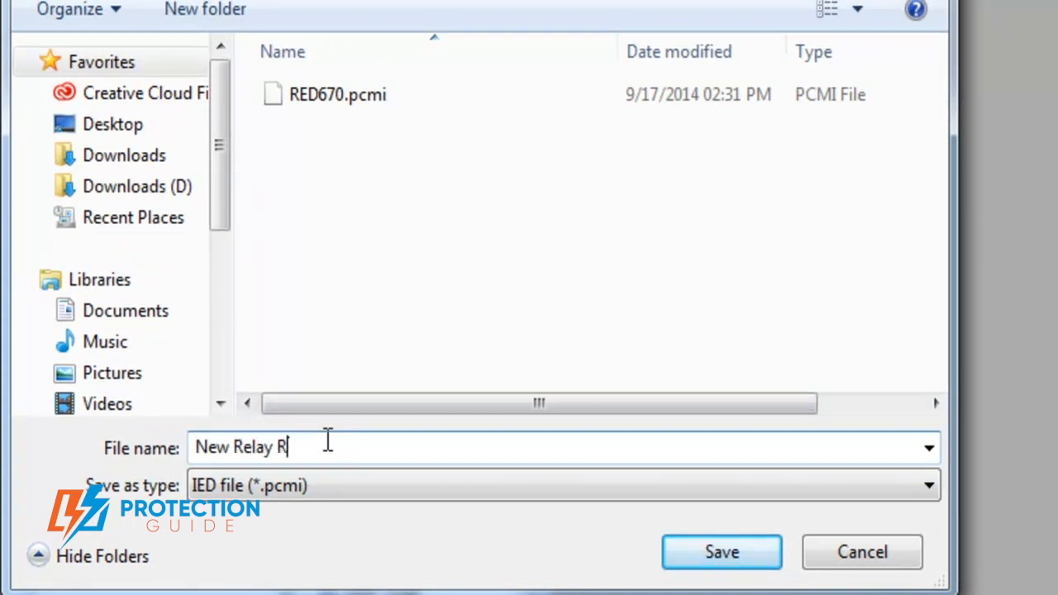
{"action": "type", "text": "ED670"}
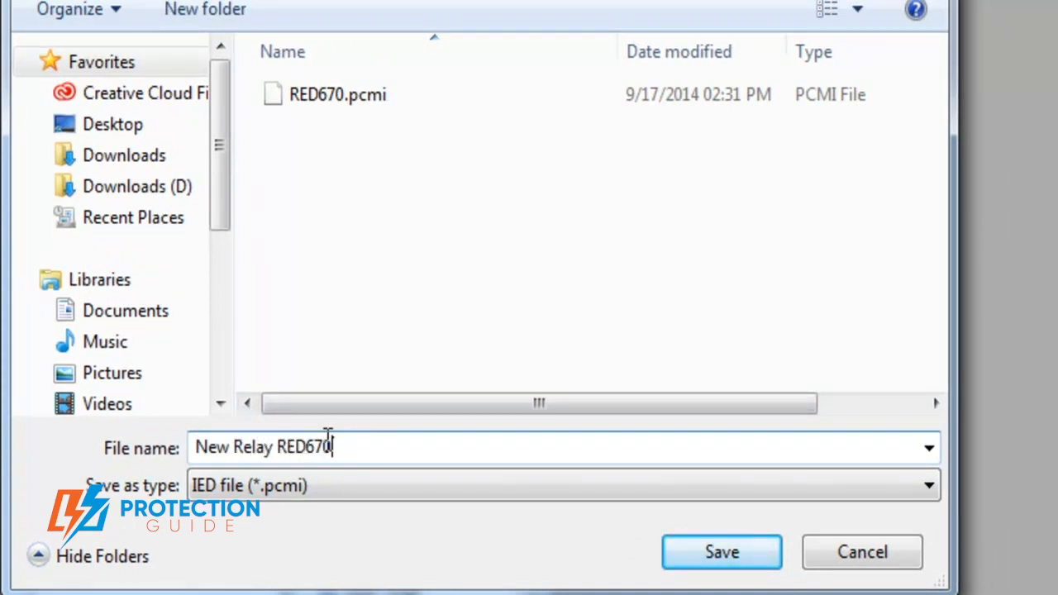
{"action": "left_click", "coordinate": [721, 552]}
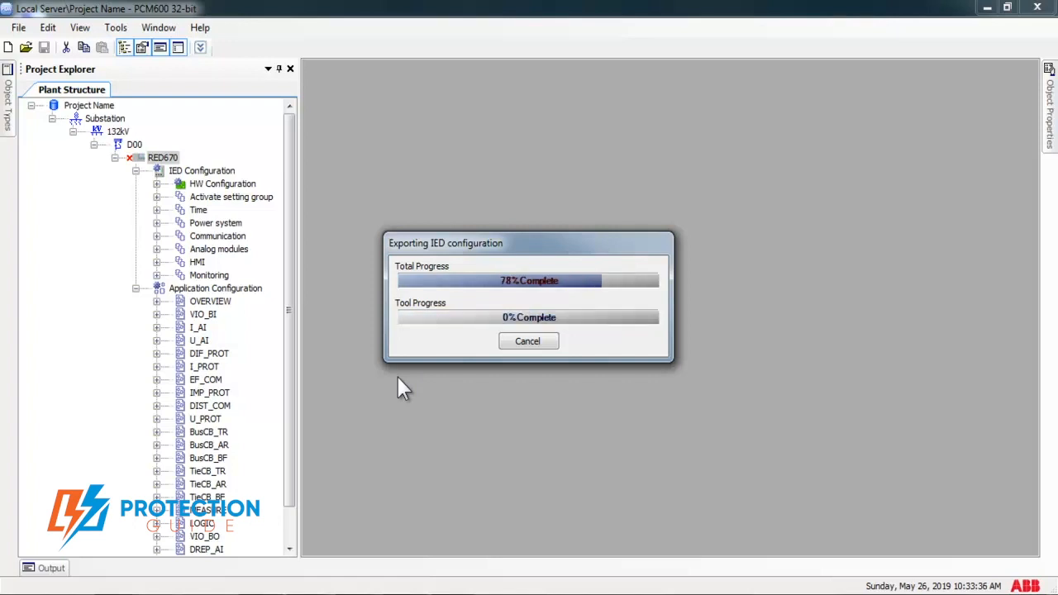
{"action": "right_click", "coordinate": [163, 157]}
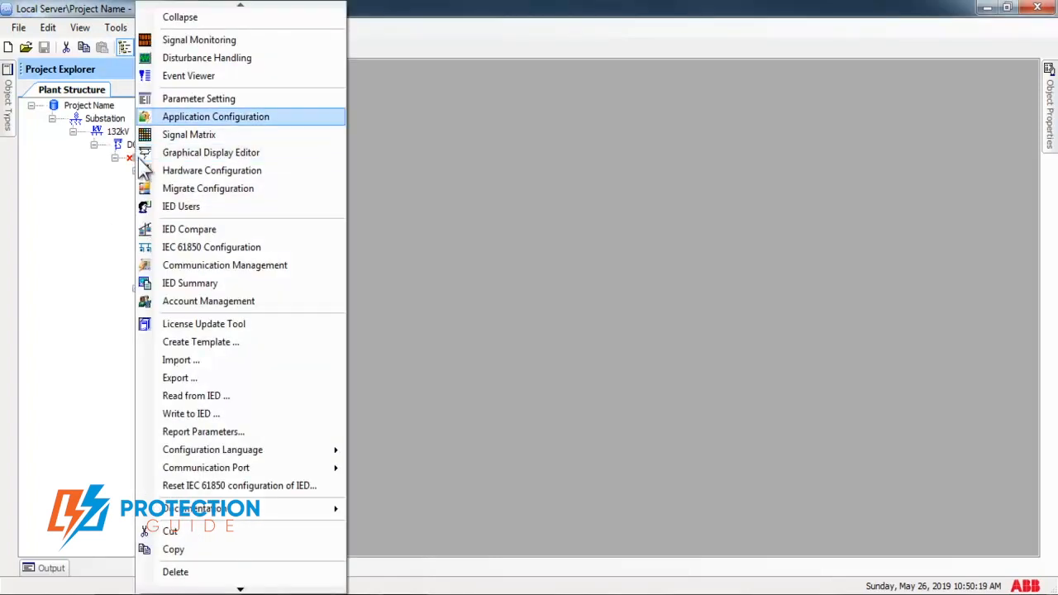
Export RED670's parameters from Parameter Setting to the XRIO file 'Relay Parameters'
{"action": "left_click", "coordinate": [216, 116]}
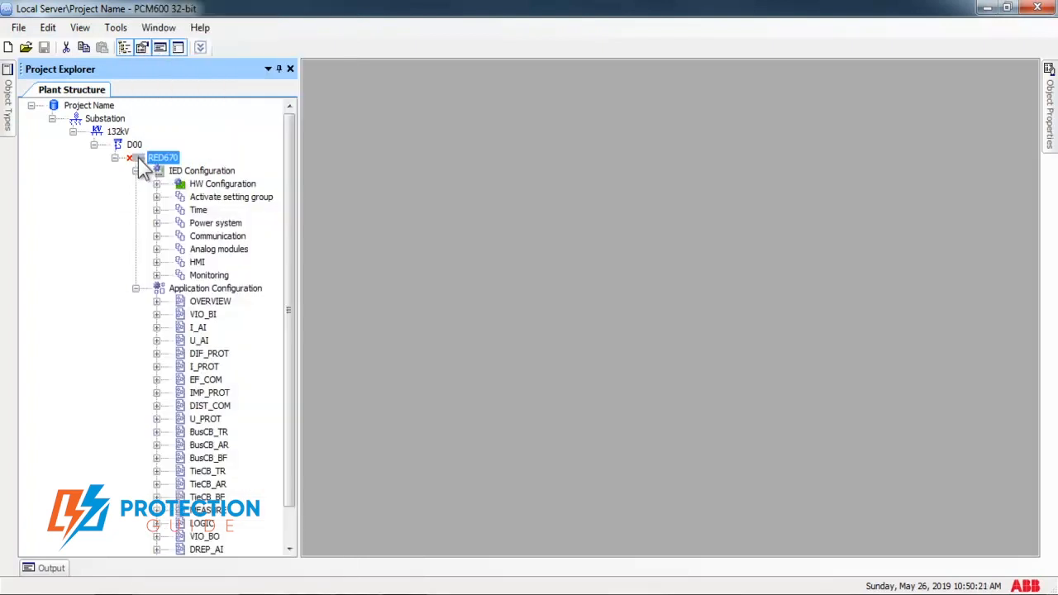
{"action": "left_click", "coordinate": [18, 27]}
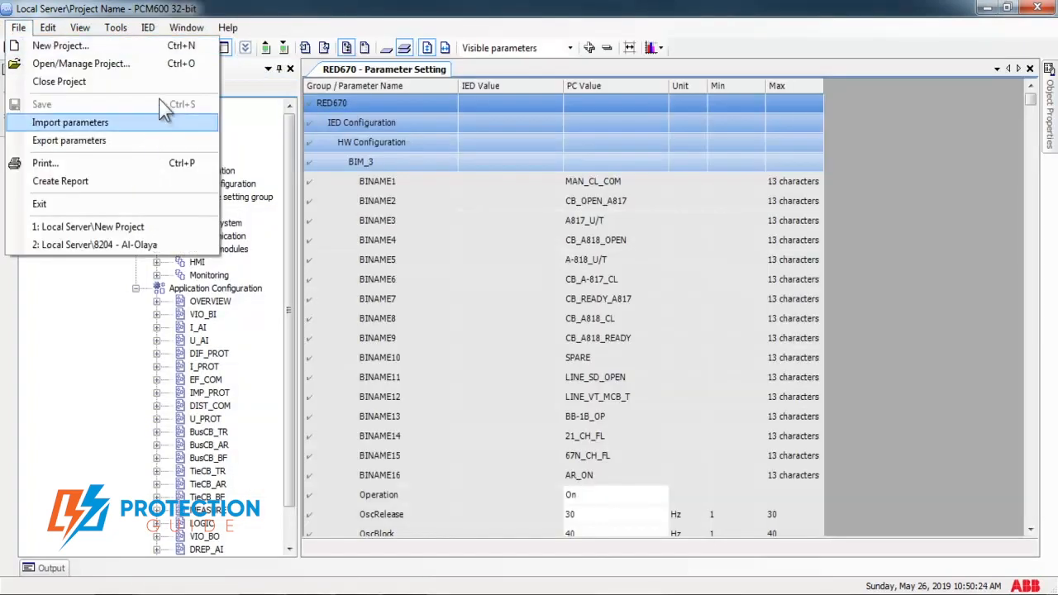
{"action": "left_click", "coordinate": [69, 139]}
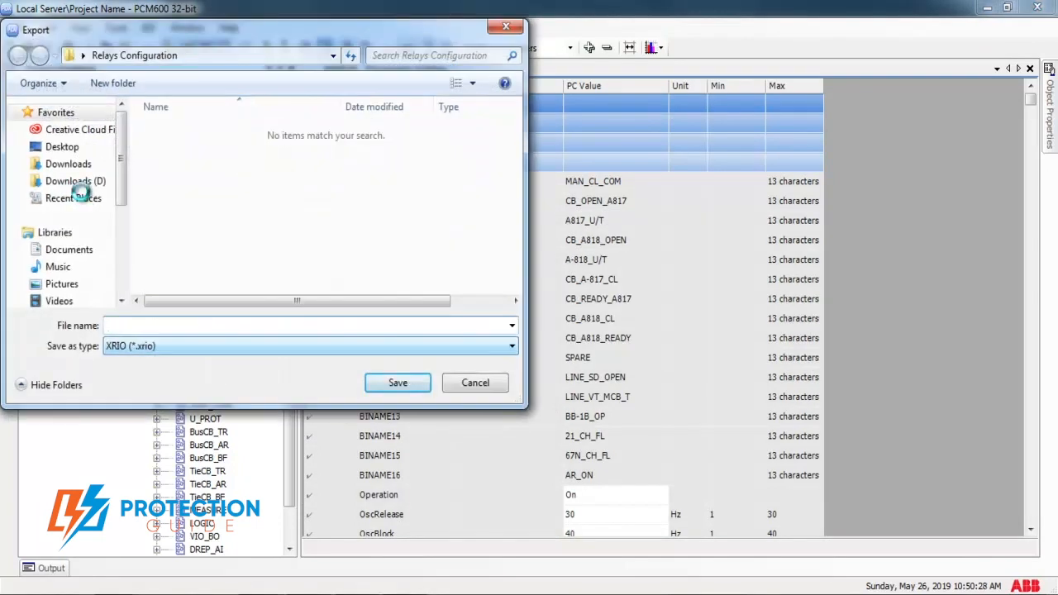
{"action": "type", "text": "Relay Paramet"}
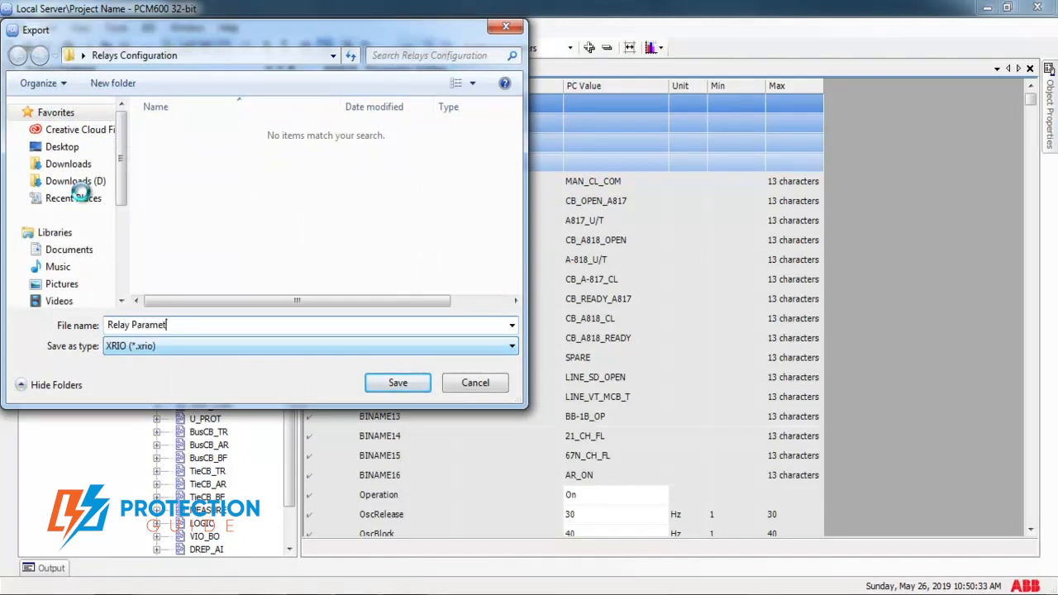
{"action": "left_click", "coordinate": [398, 382]}
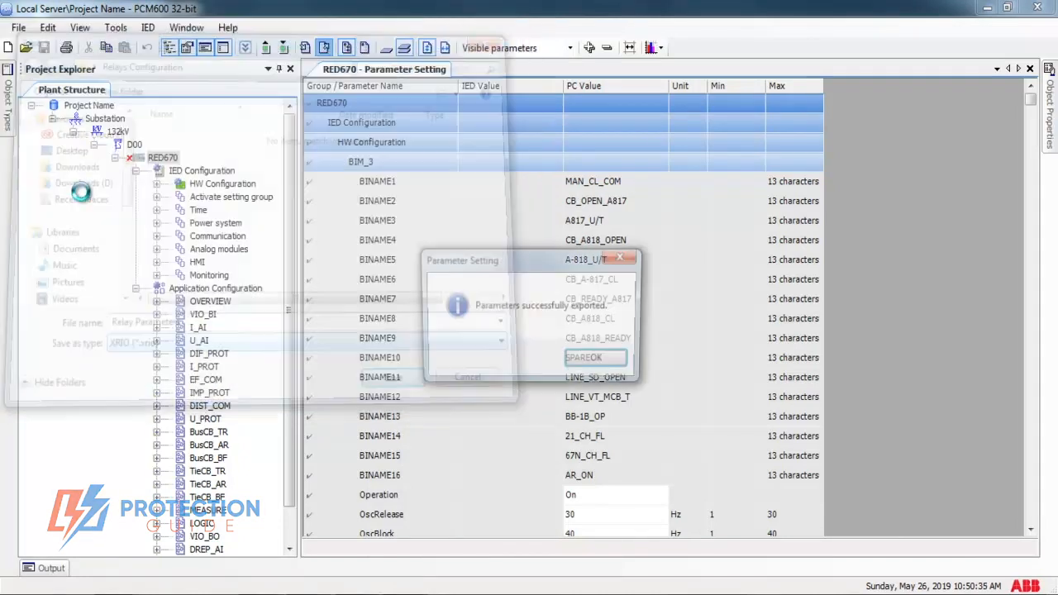